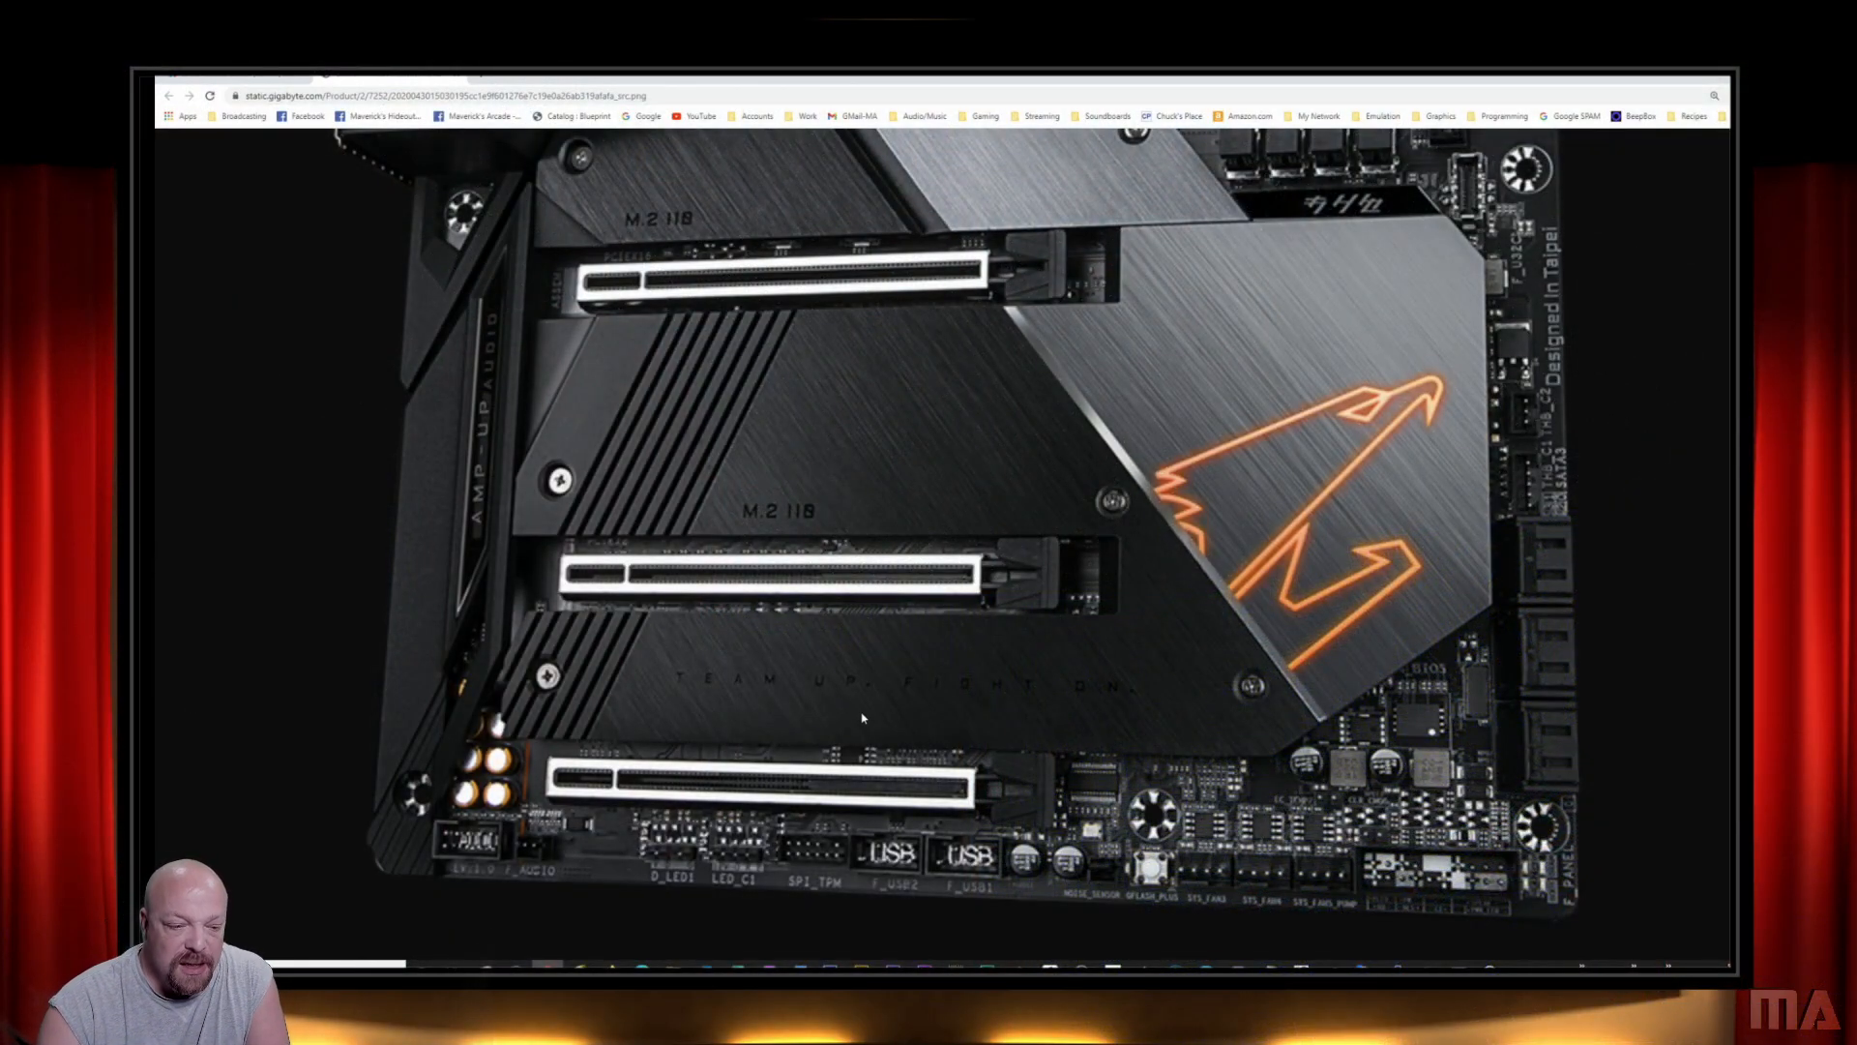
mouse_move(886, 695)
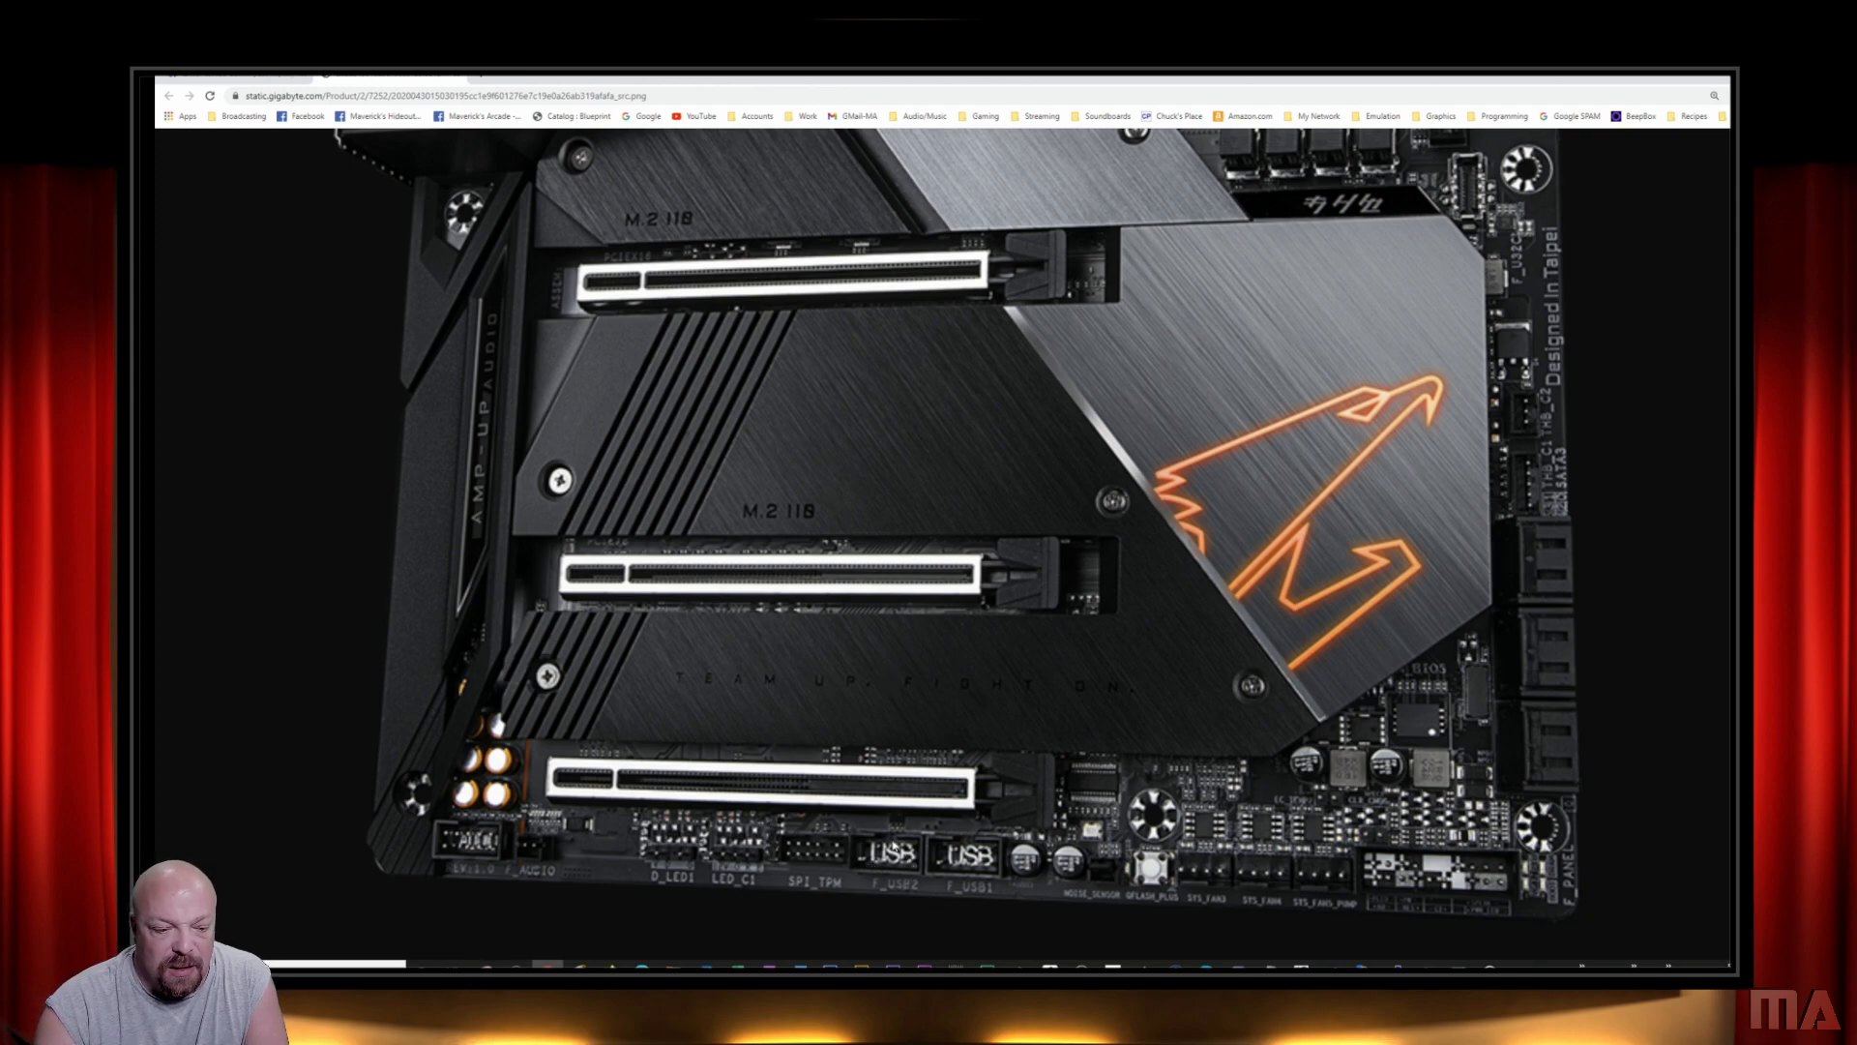
mouse_move(936, 874)
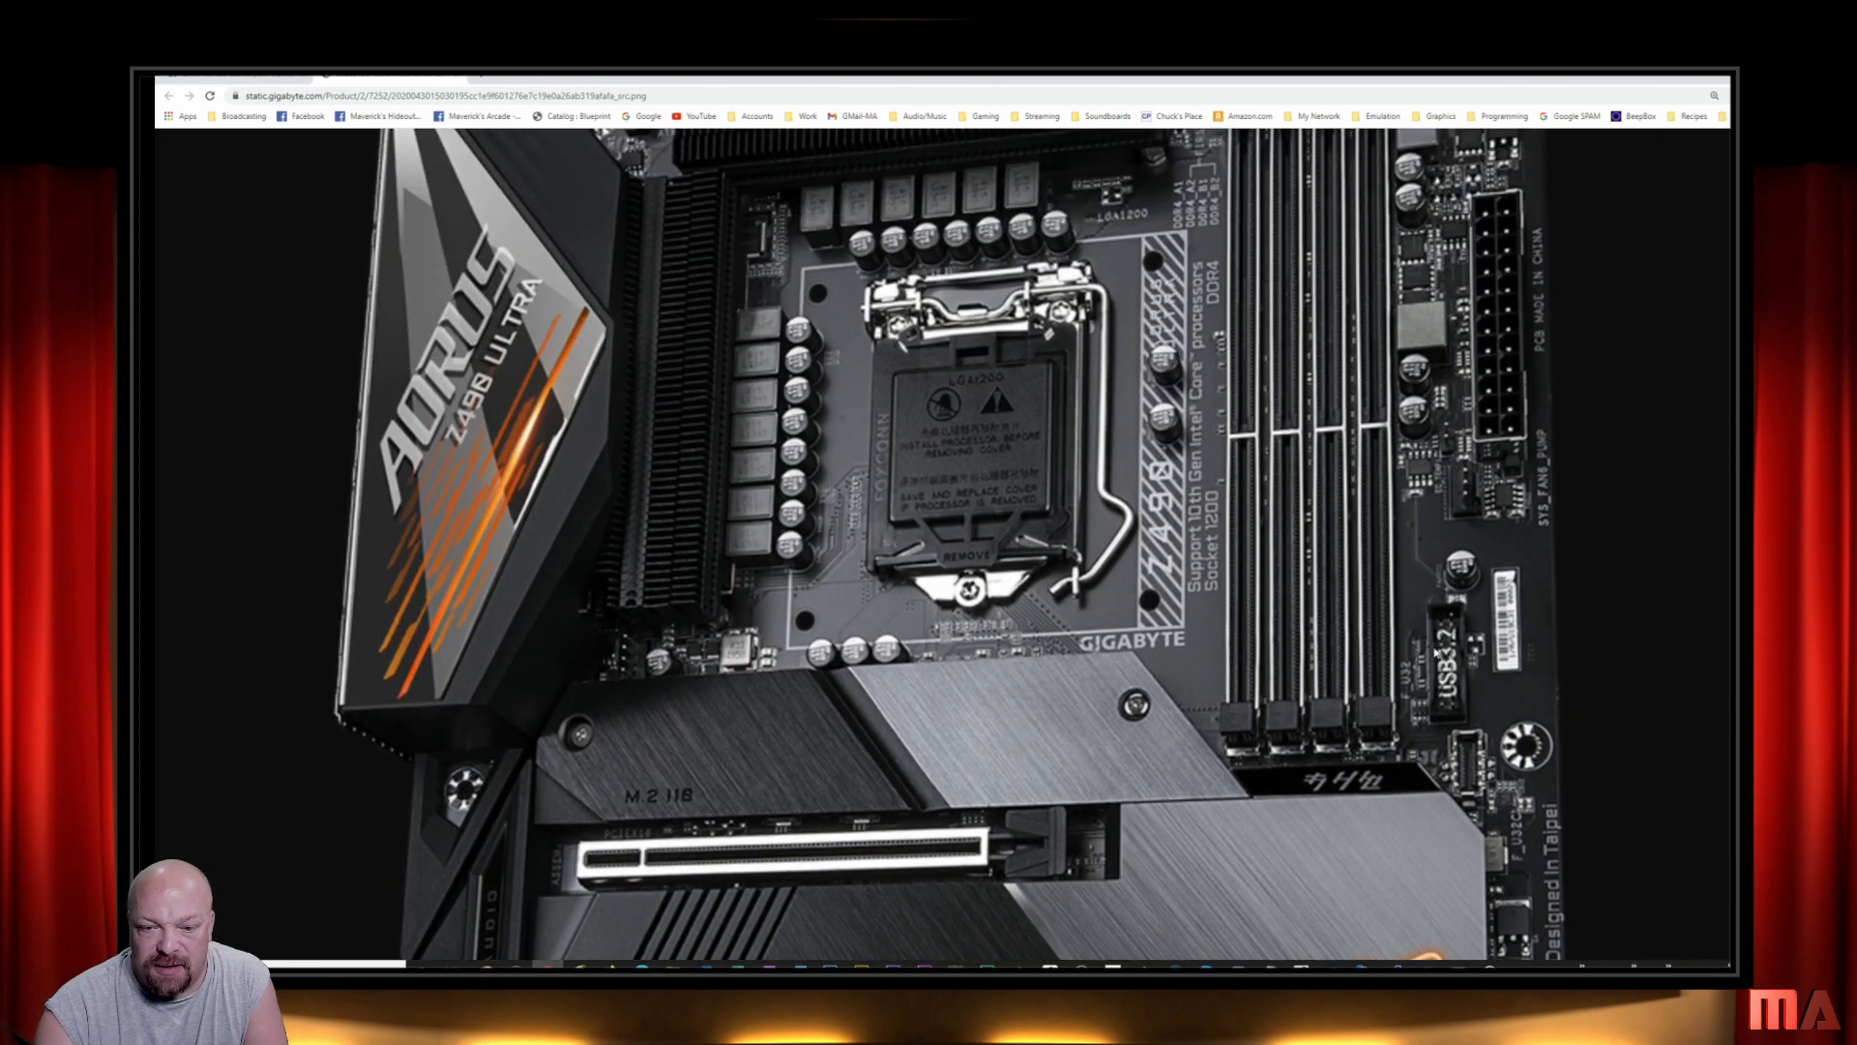
mouse_move(1457, 710)
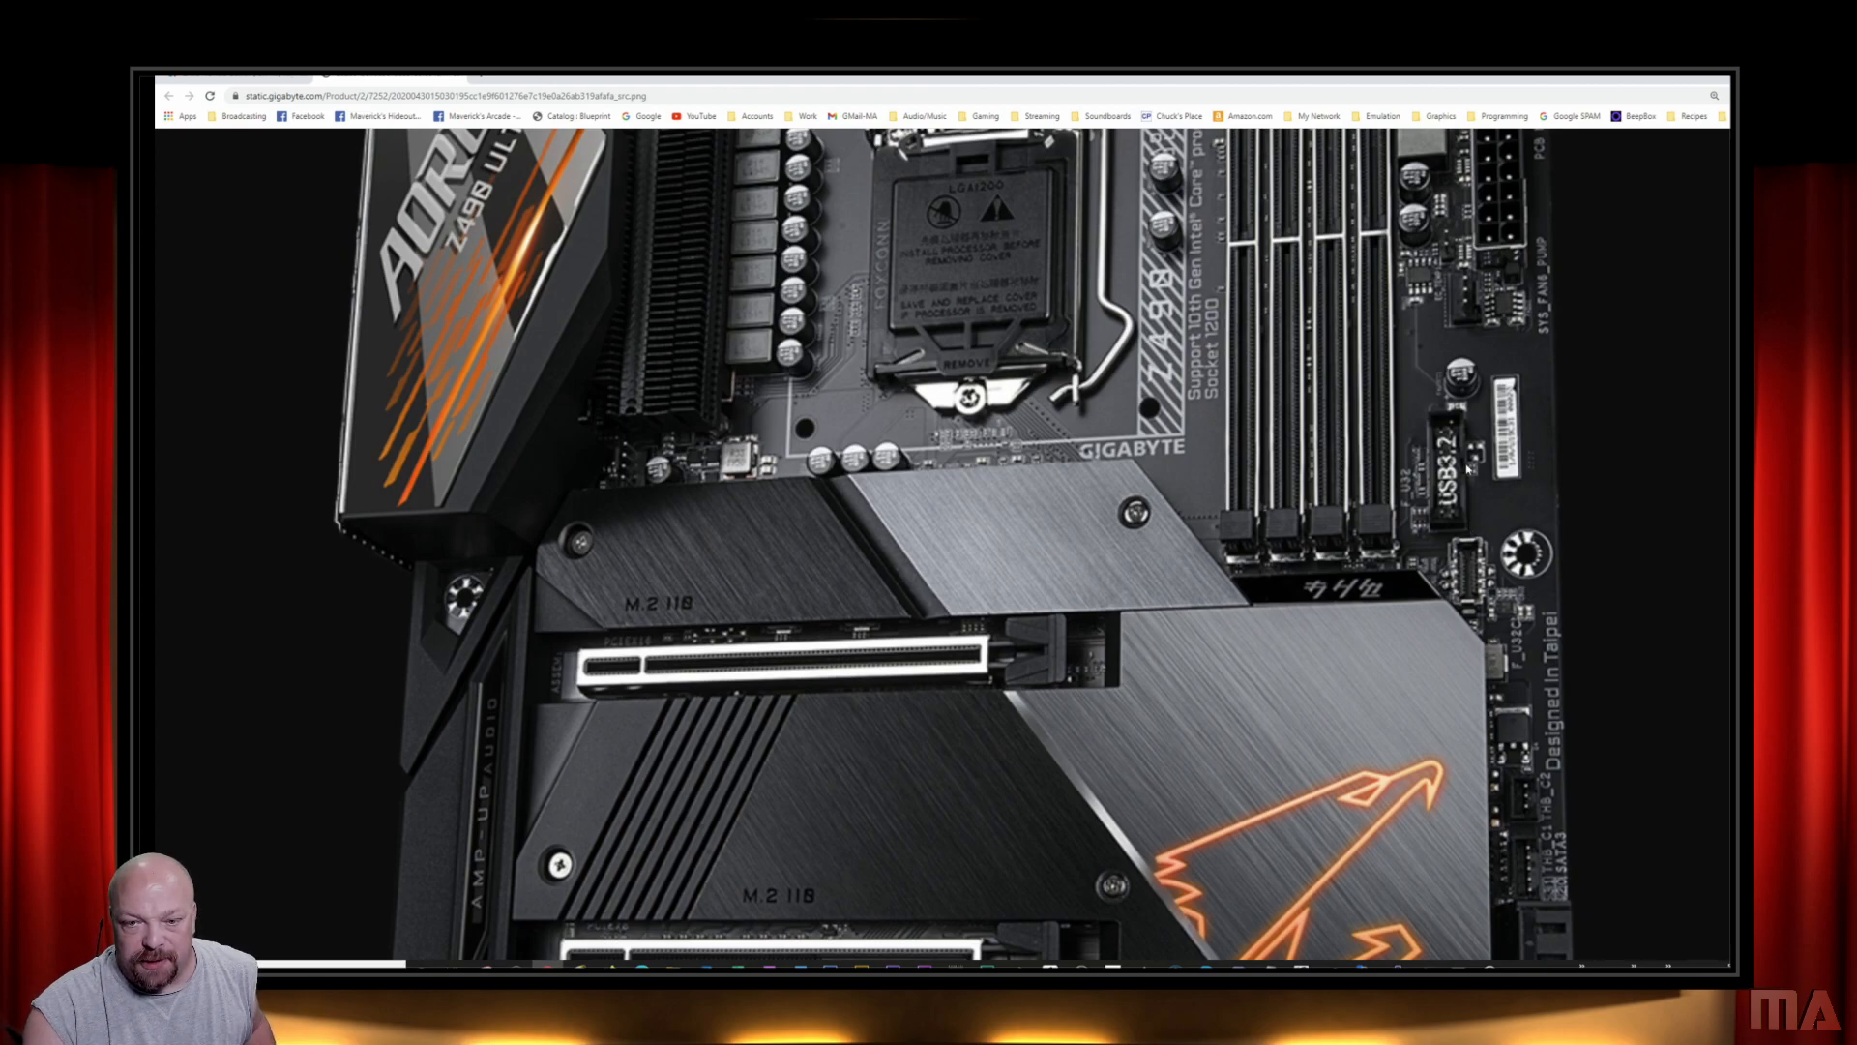
mouse_move(782, 406)
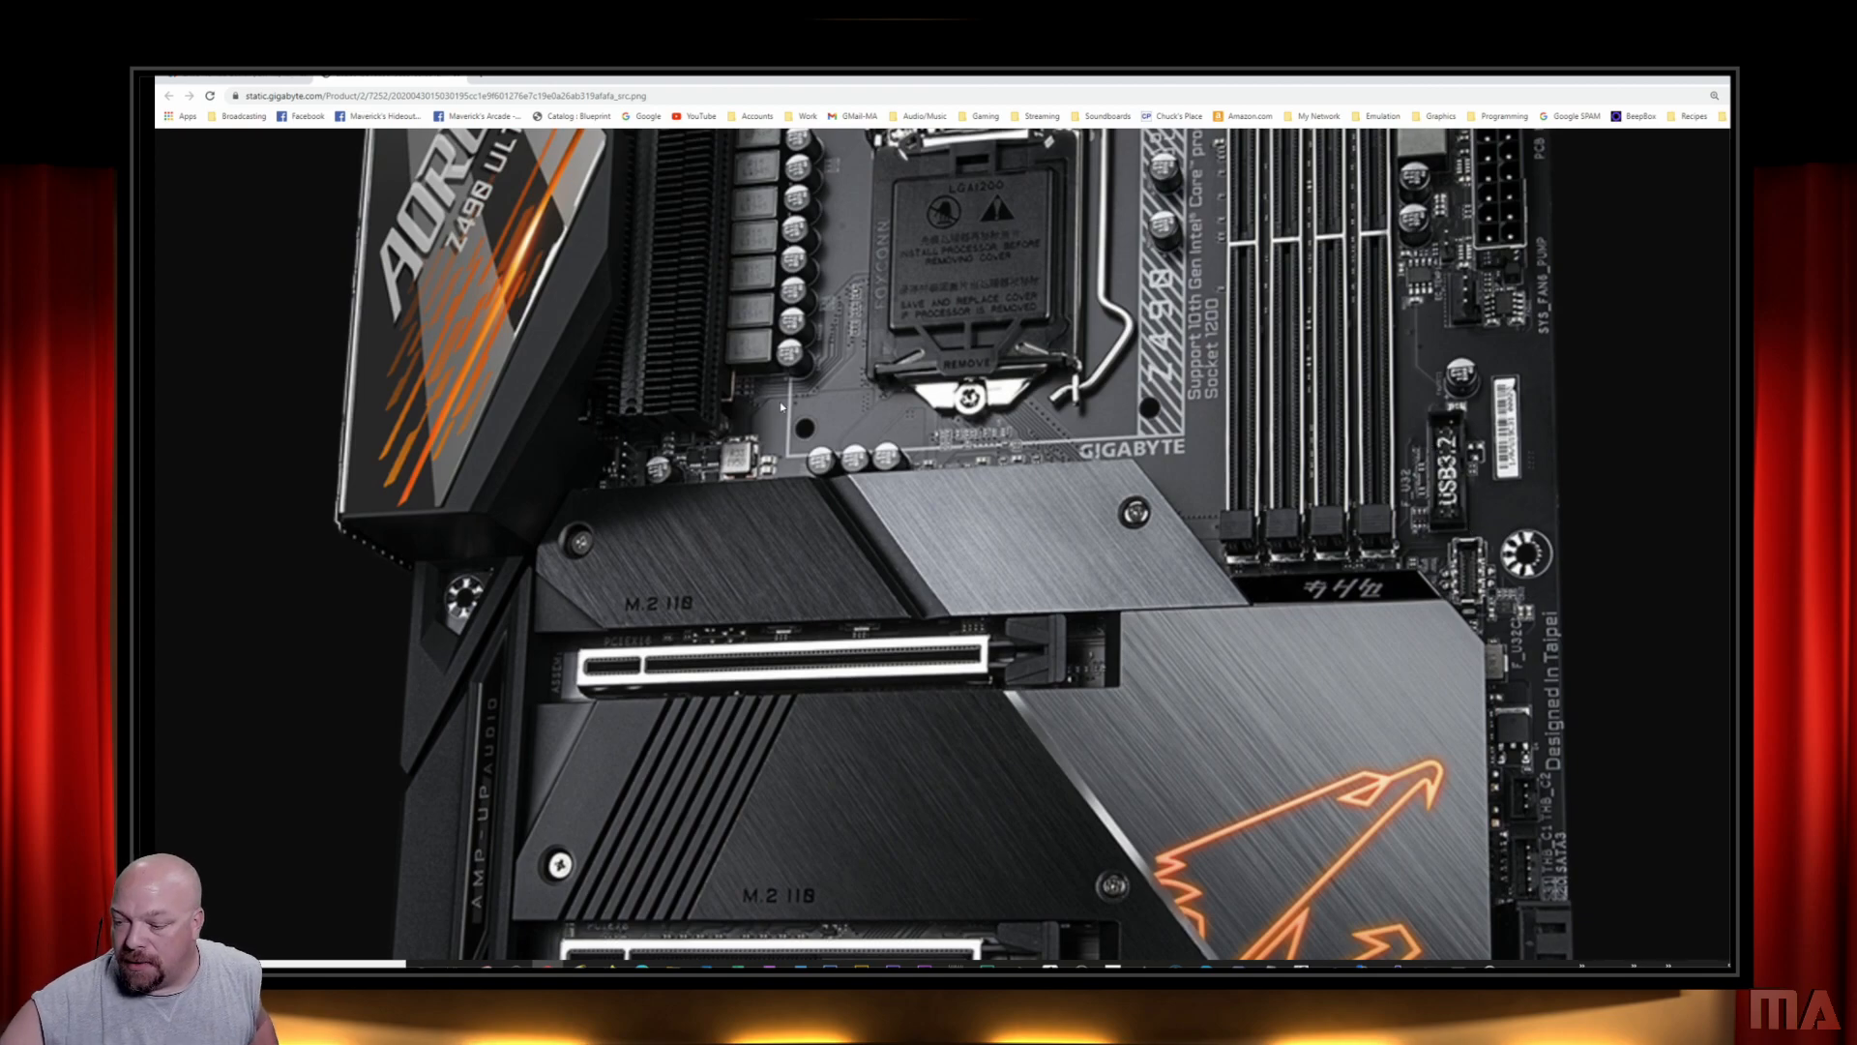